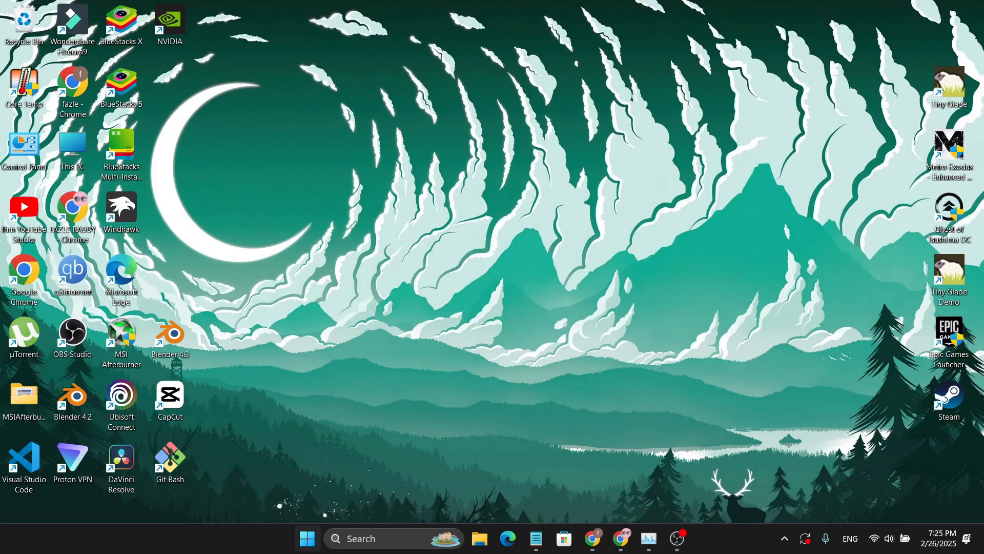
Launch Windows Settings from its taskbar icon.
click(307, 552)
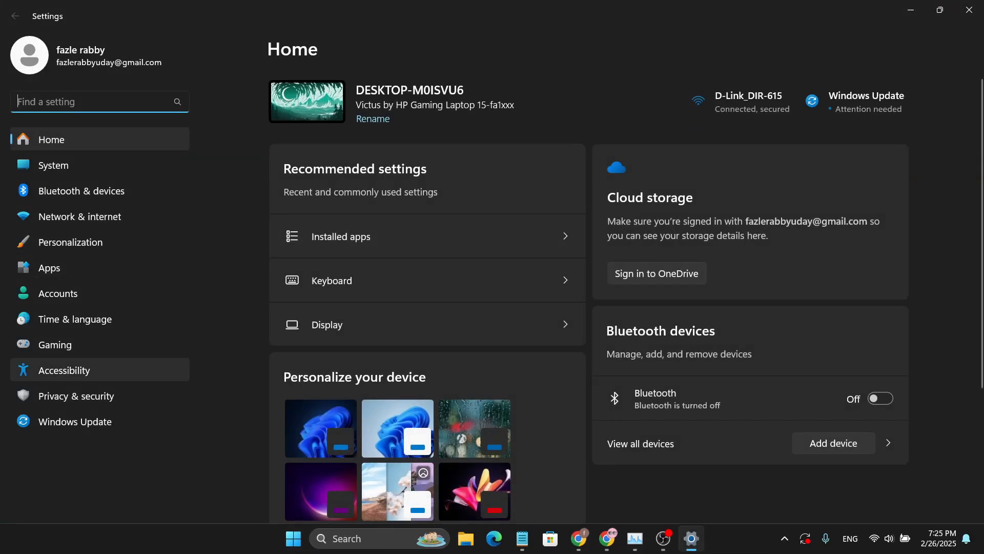
Go to the Accessibility page and scroll down to check the Filter Keys setting.
click(63, 370)
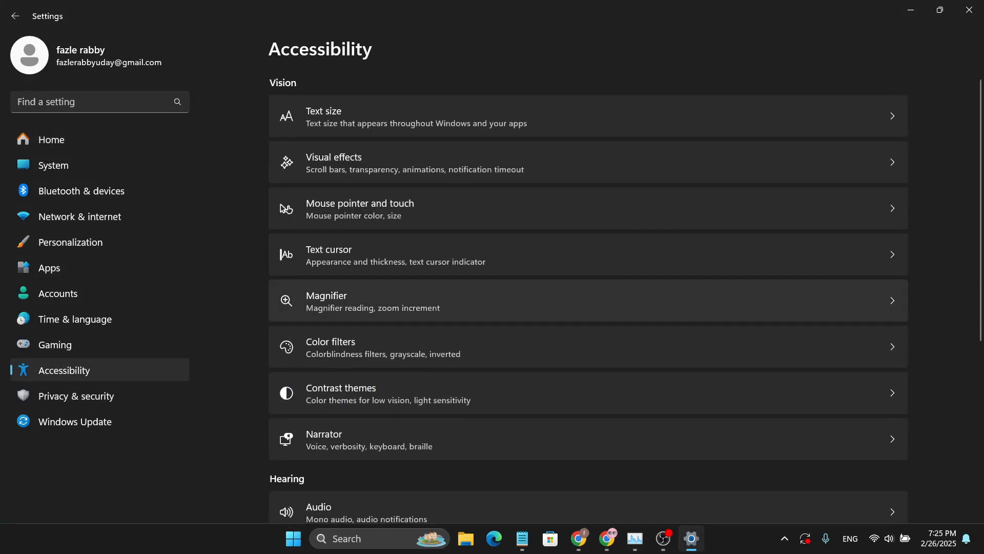
scroll(down, 3)
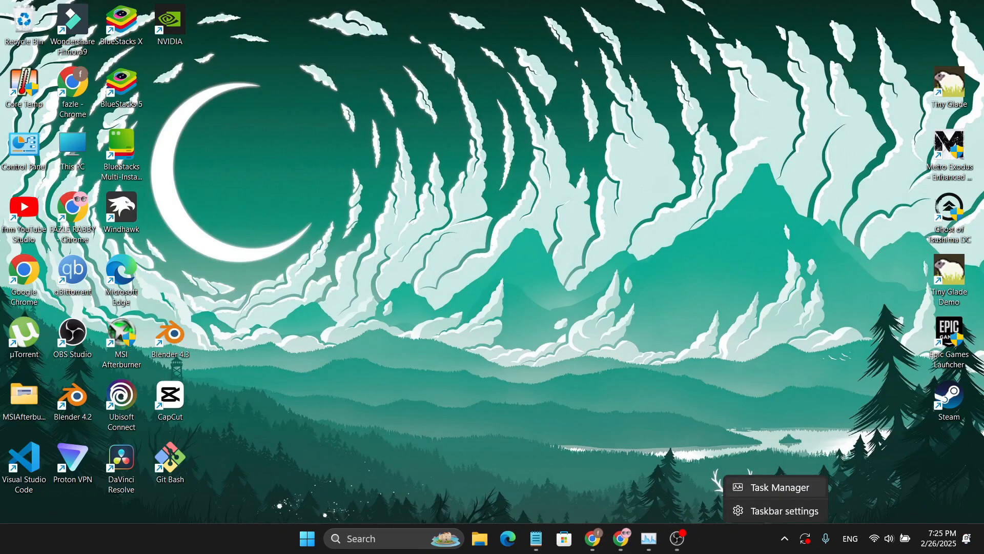
Filter Task Manager processes by 'wind' and restart Windows Explorer.
click(780, 487)
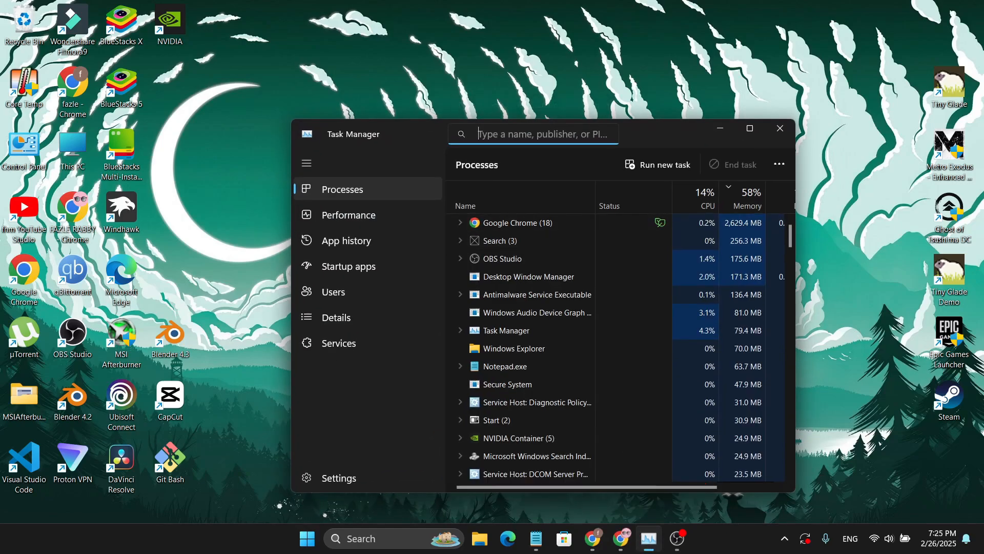
text(wind)
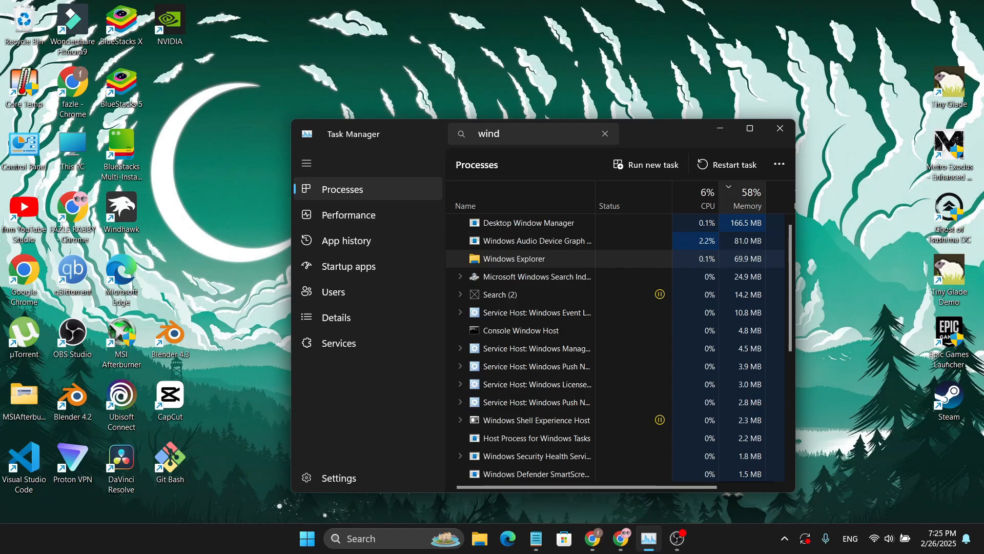
click(780, 128)
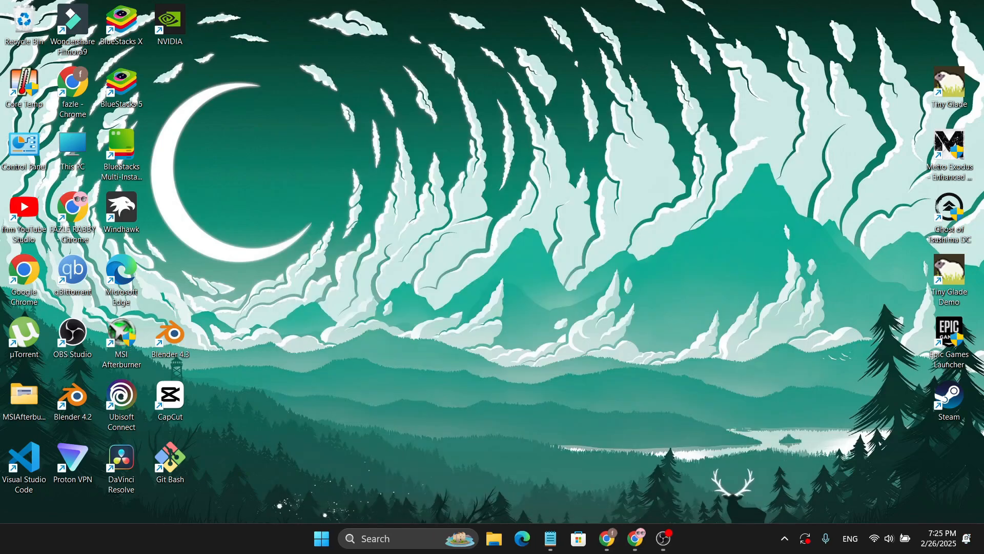